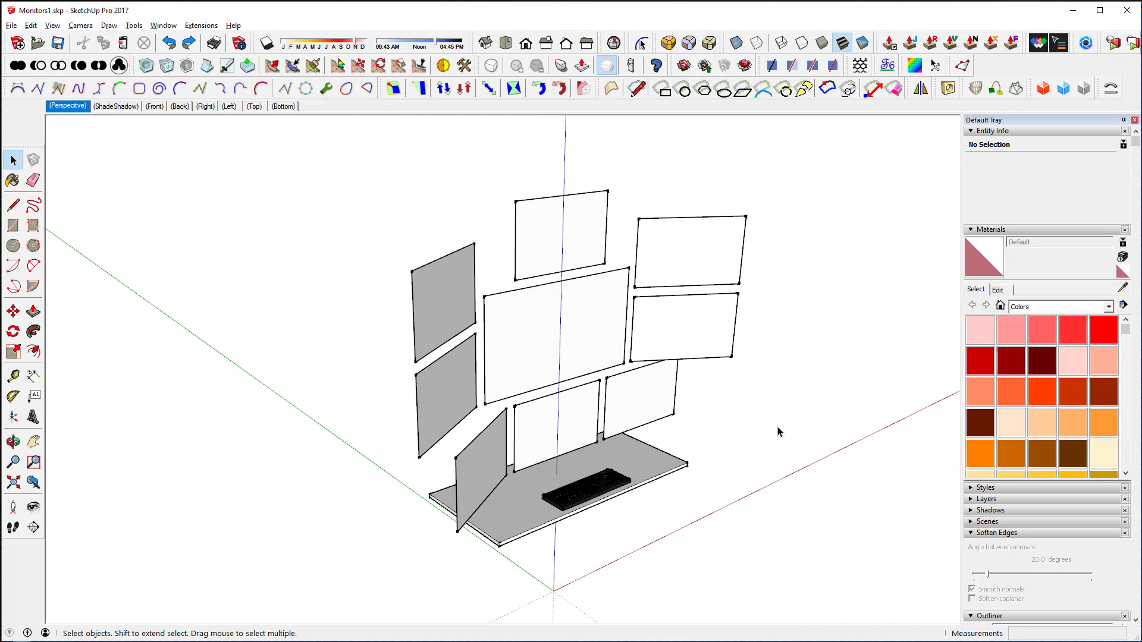
# Orbit around the nine-monitor workstation, then switch back to Select for the lower-right monitor.
pyautogui.click(13, 442)
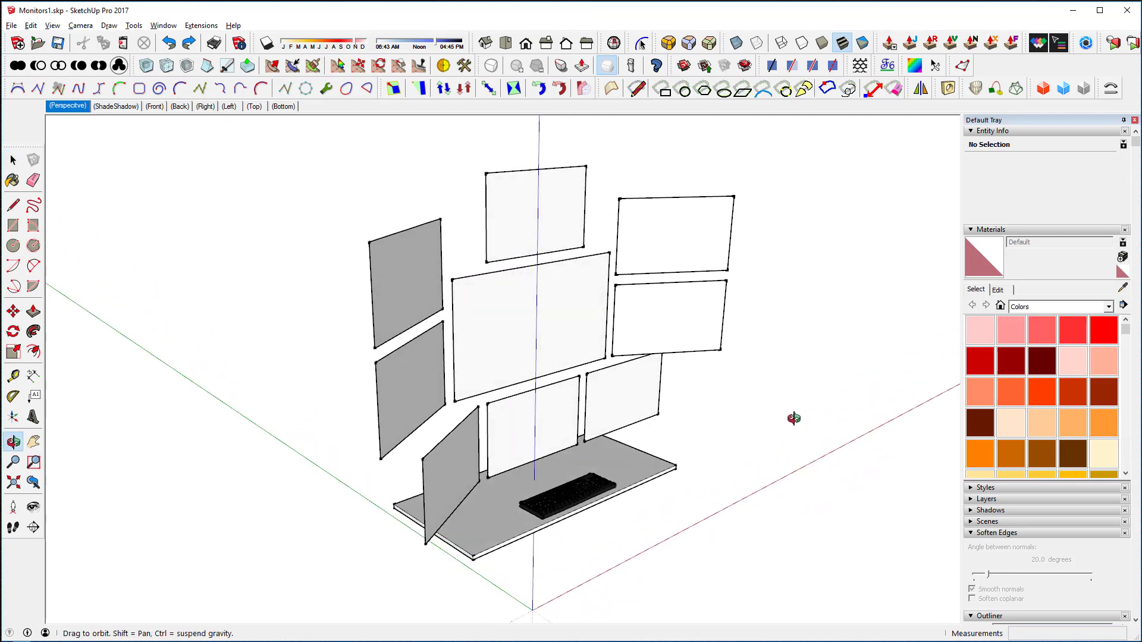
pyautogui.click(12, 159)
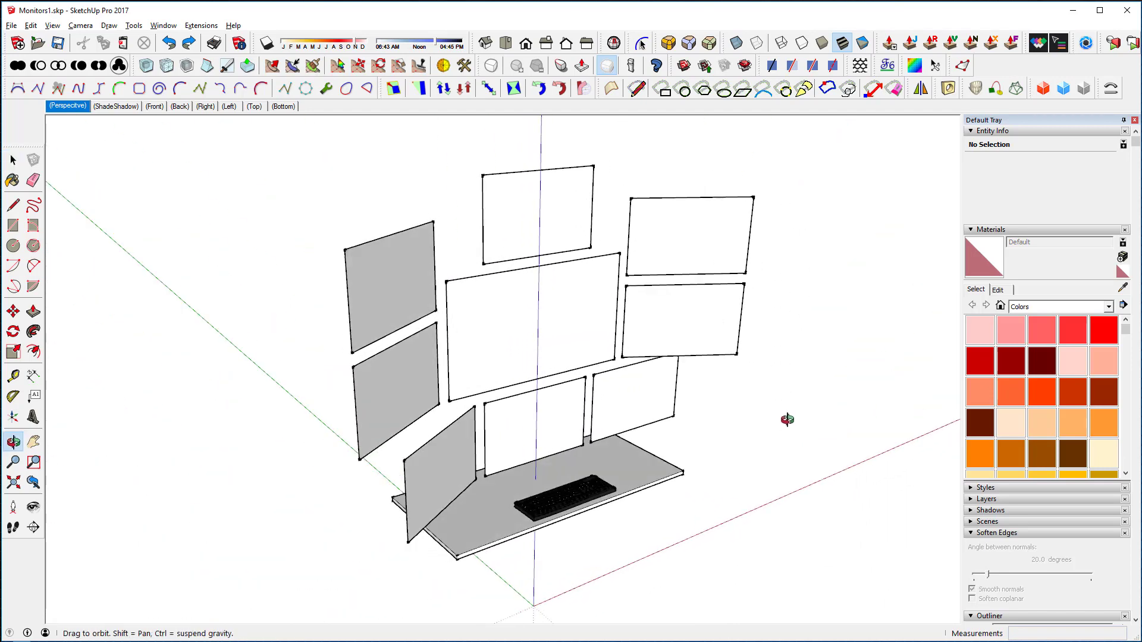
pyautogui.click(12, 160)
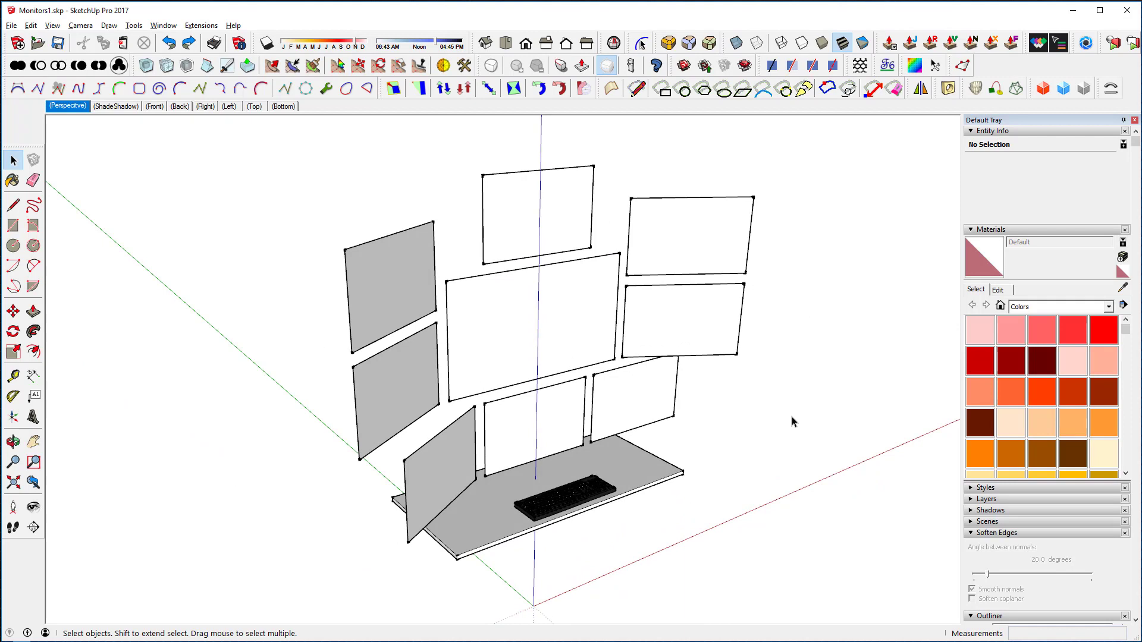
pyautogui.moveTo(797, 412)
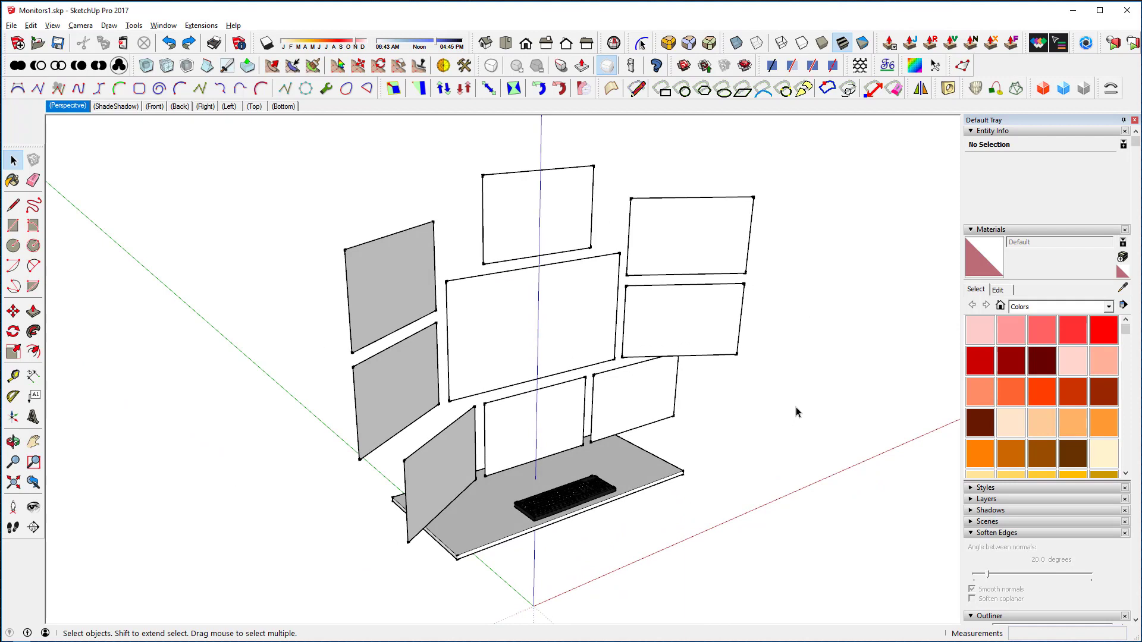
pyautogui.moveTo(388, 431)
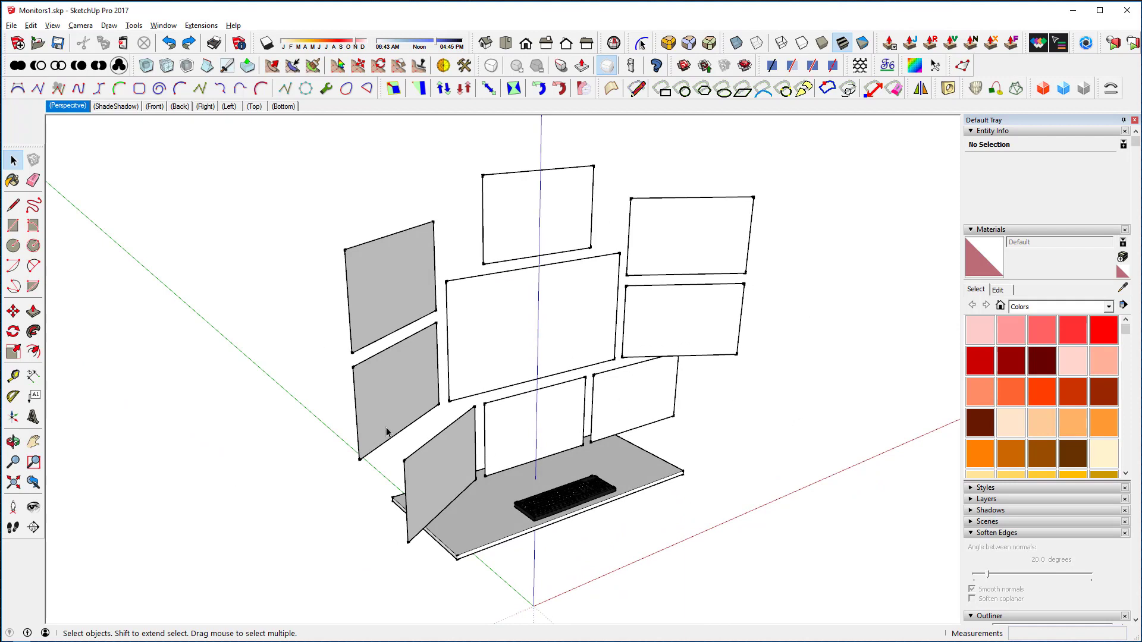
pyautogui.moveTo(753, 374)
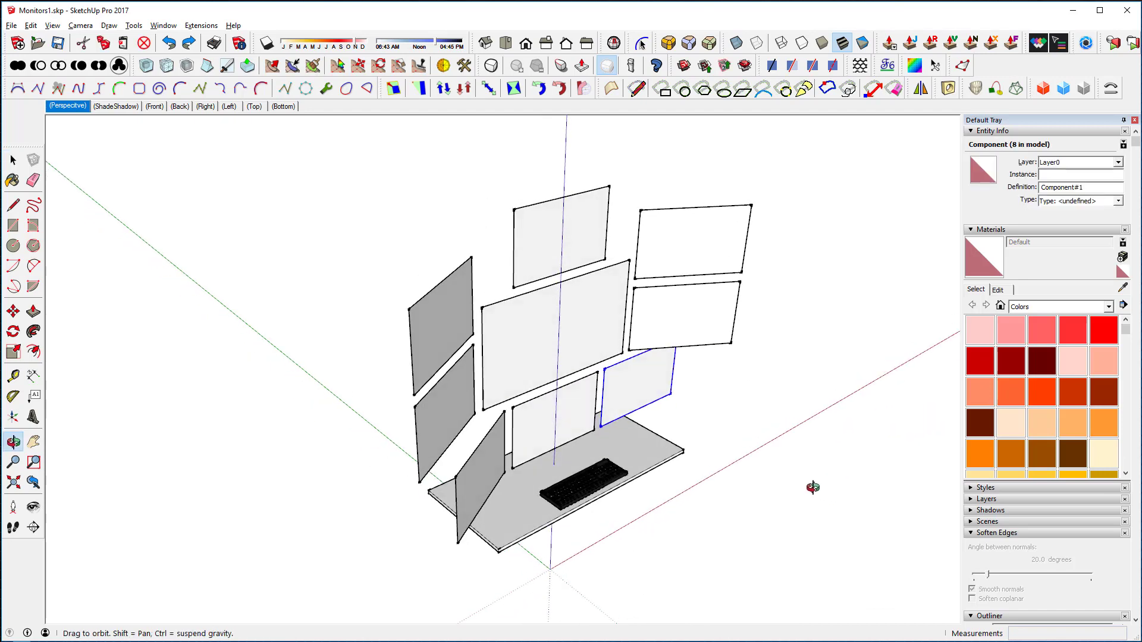
# Rotate the lower-right monitor 90° about a desk origin, then select the top monitor.
pyautogui.click(12, 330)
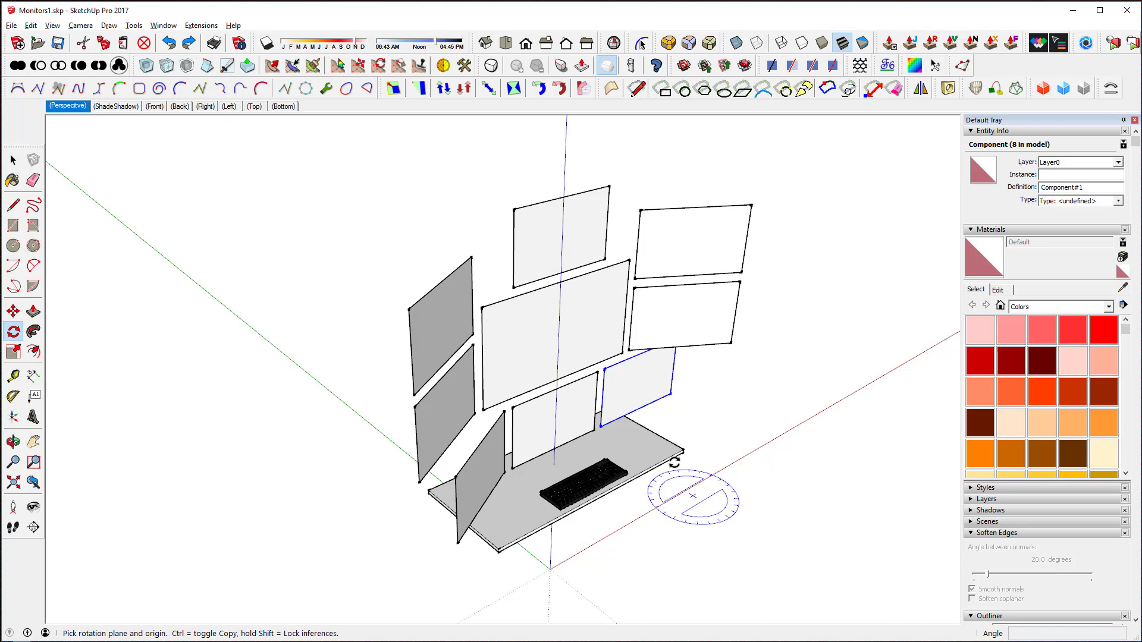
pyautogui.moveTo(509, 455)
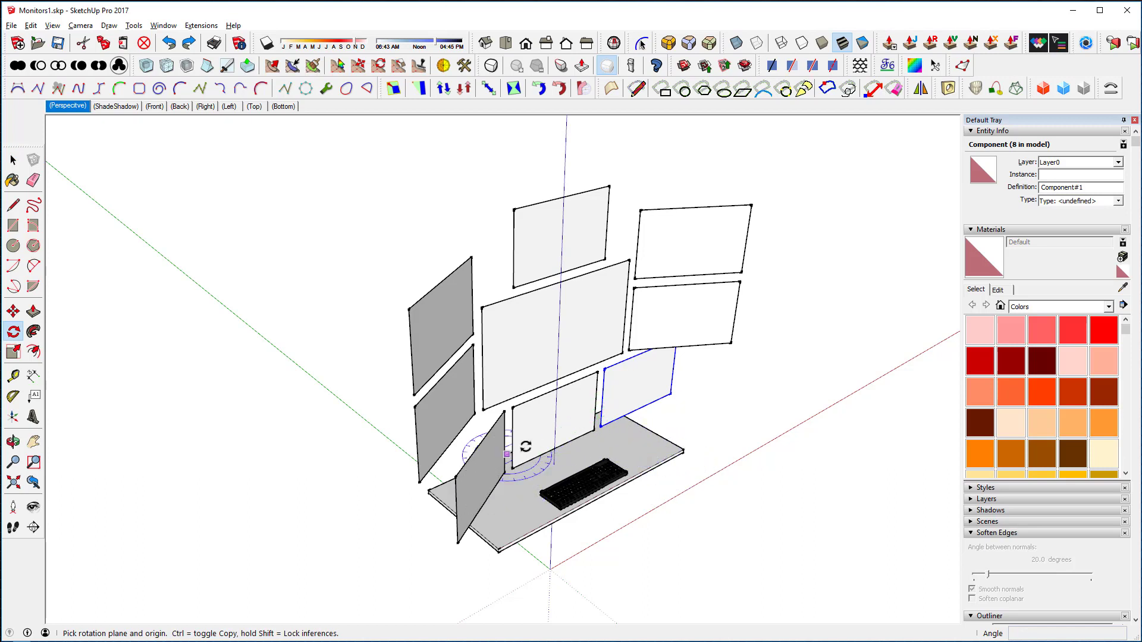
pyautogui.moveTo(644, 450)
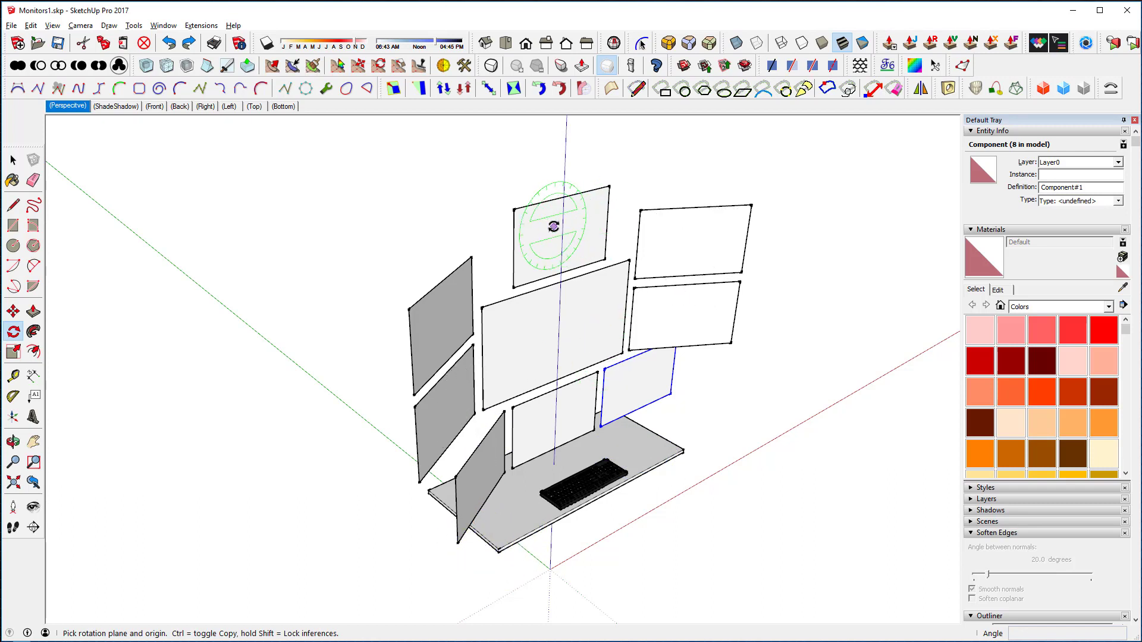
pyautogui.moveTo(639, 385)
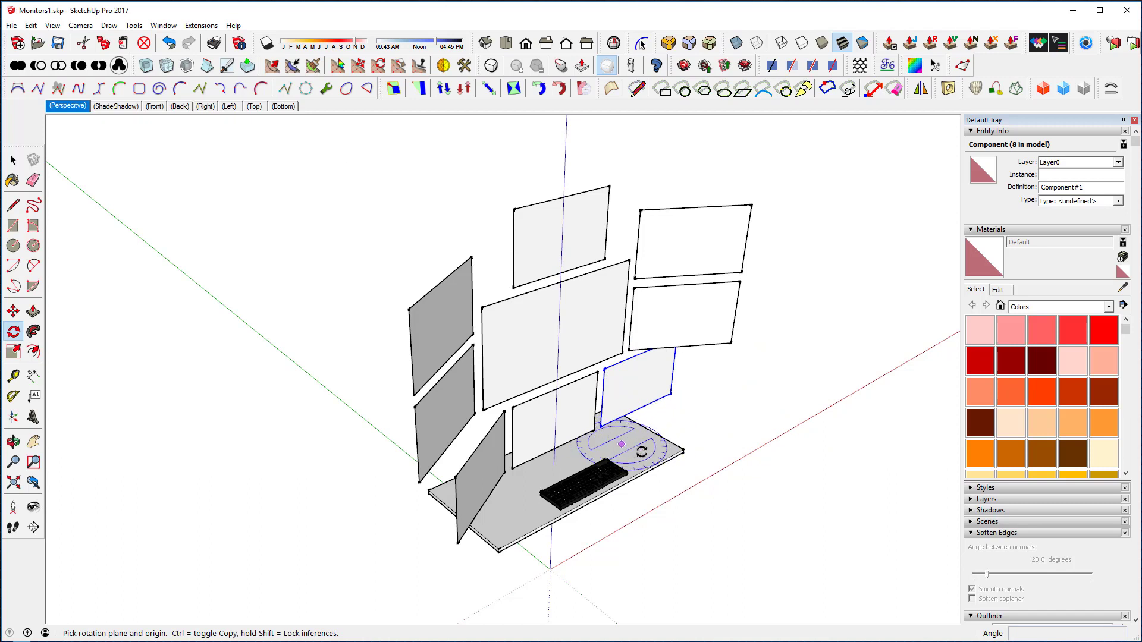
pyautogui.click(659, 451)
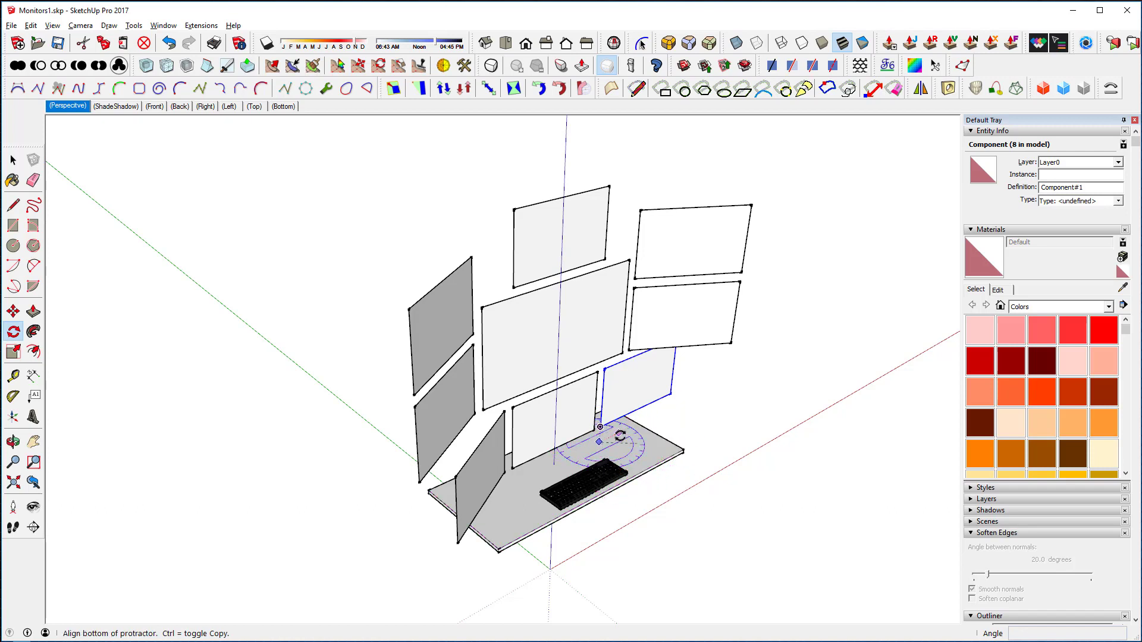
pyautogui.moveTo(847, 318)
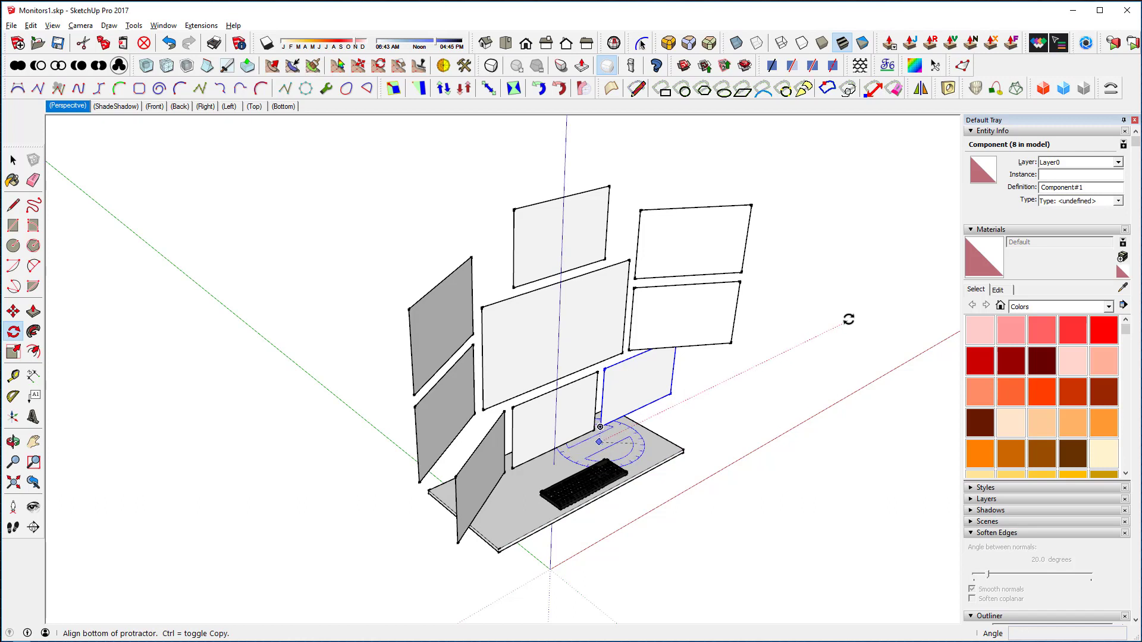
pyautogui.moveTo(846, 320)
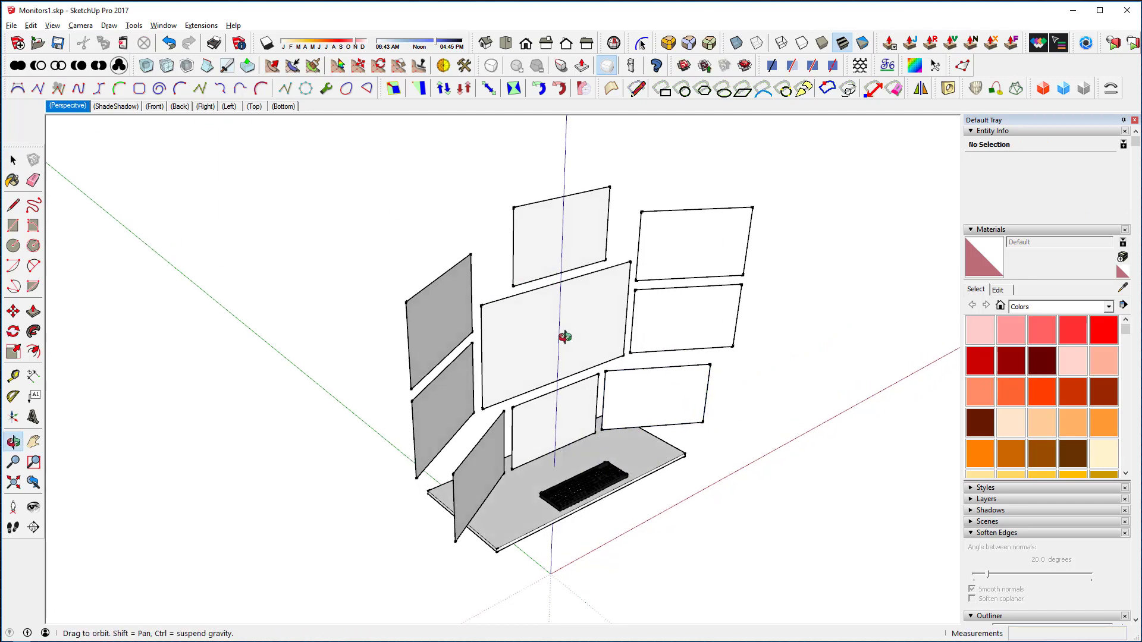
pyautogui.click(12, 159)
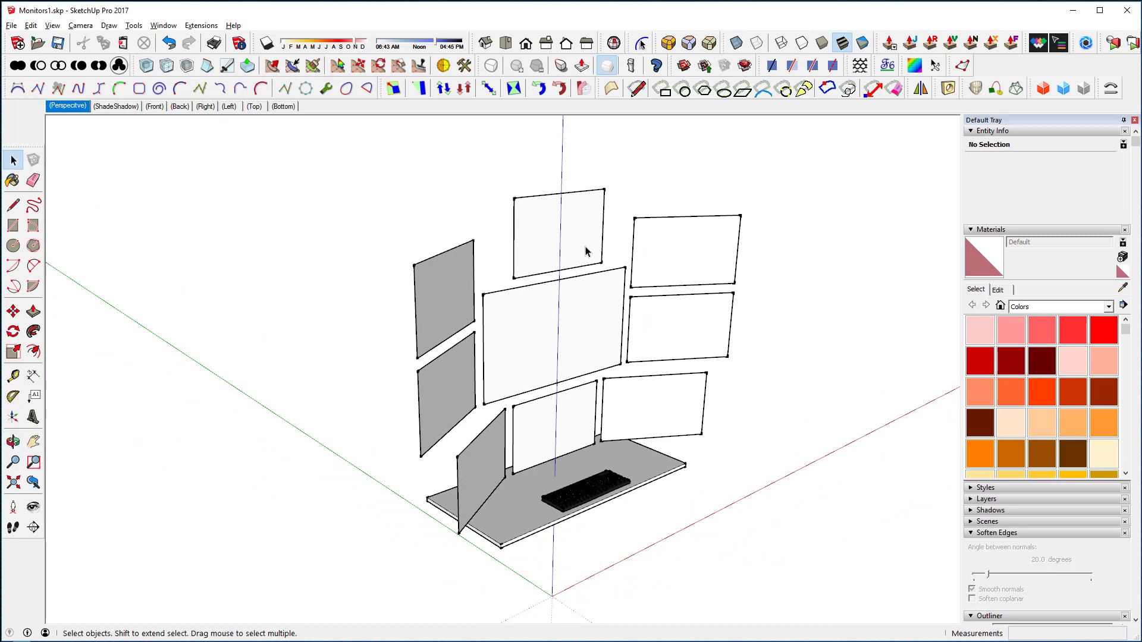
pyautogui.click(557, 240)
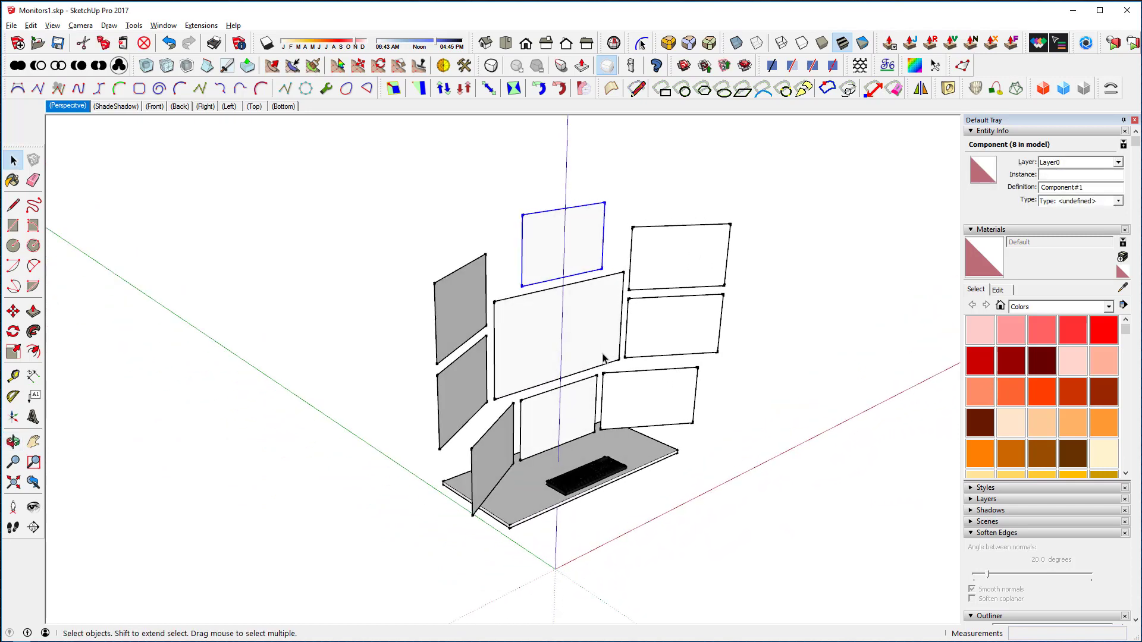
pyautogui.moveTo(584, 333)
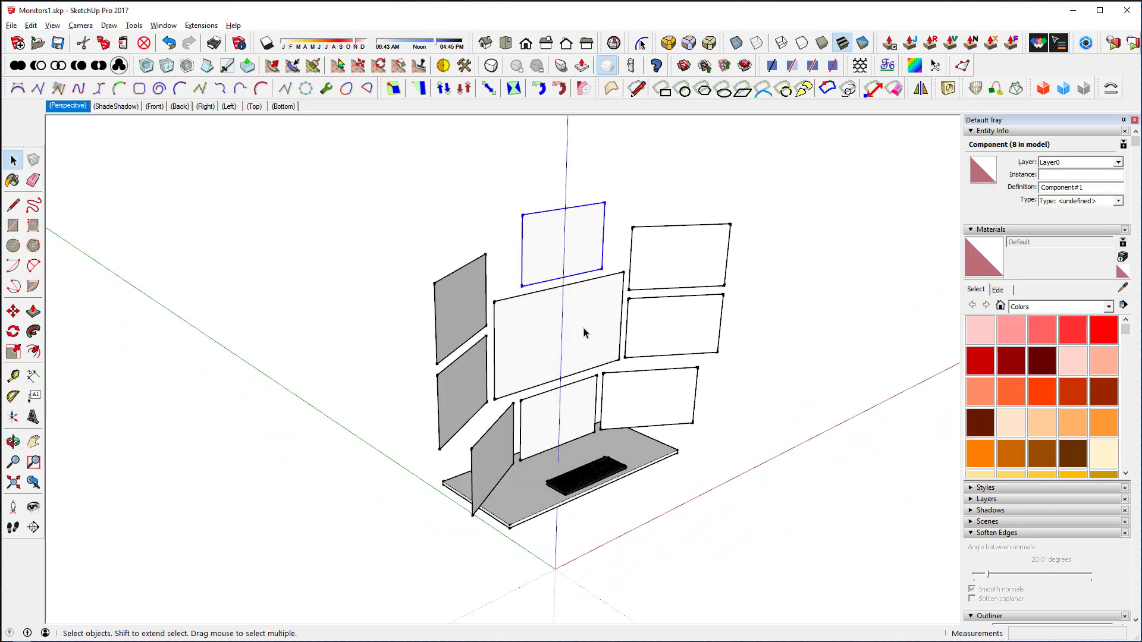
pyautogui.click(13, 330)
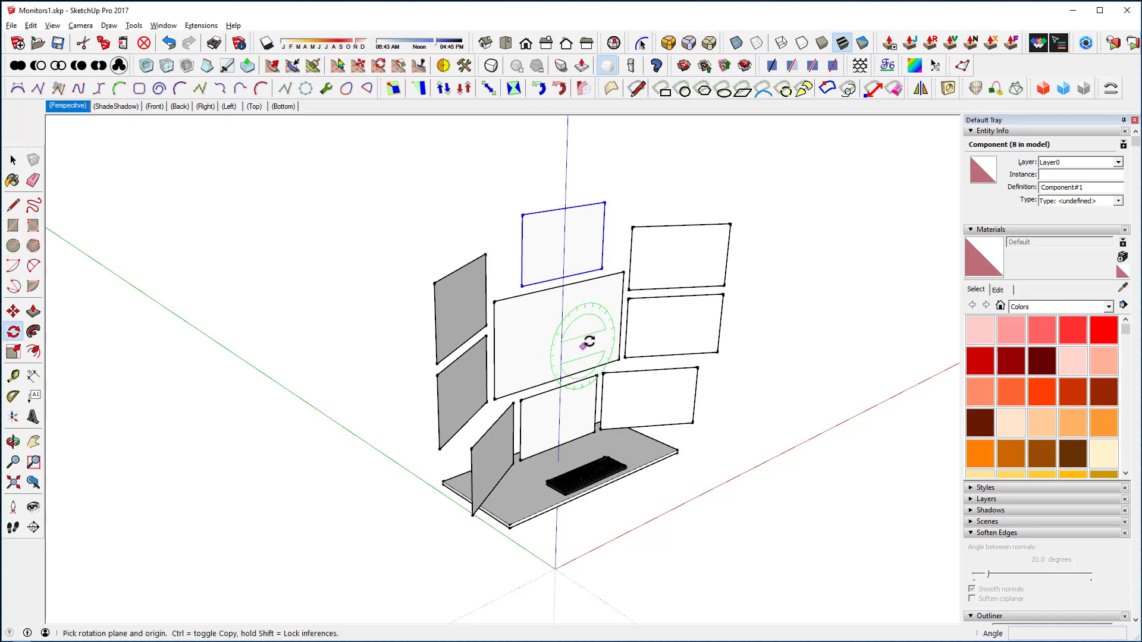
pyautogui.moveTo(451, 495)
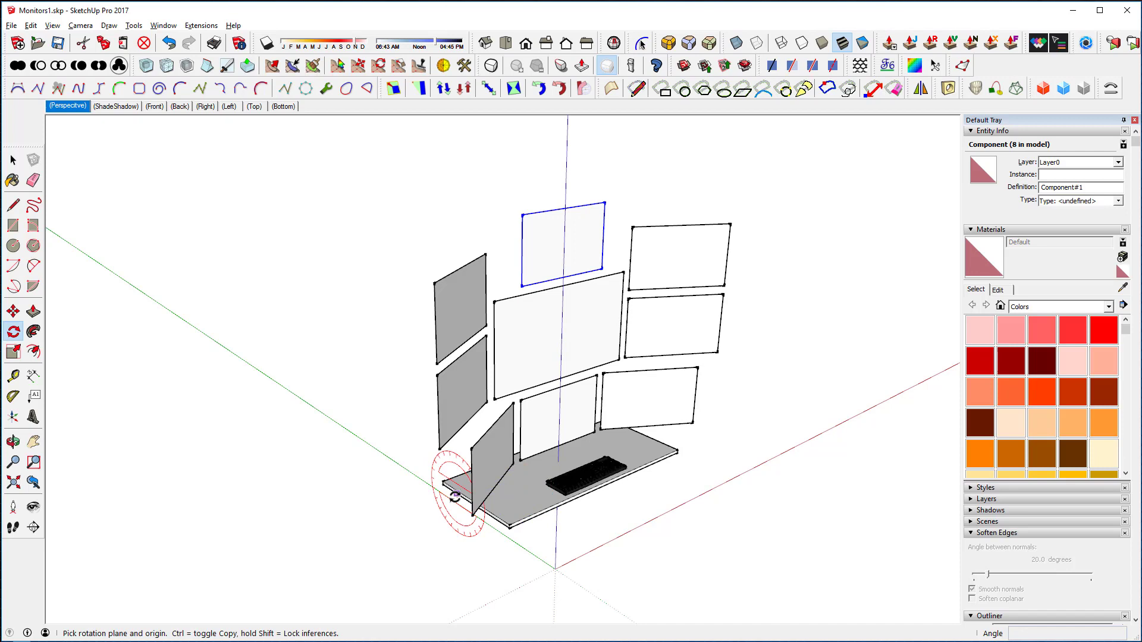
pyautogui.moveTo(455, 495)
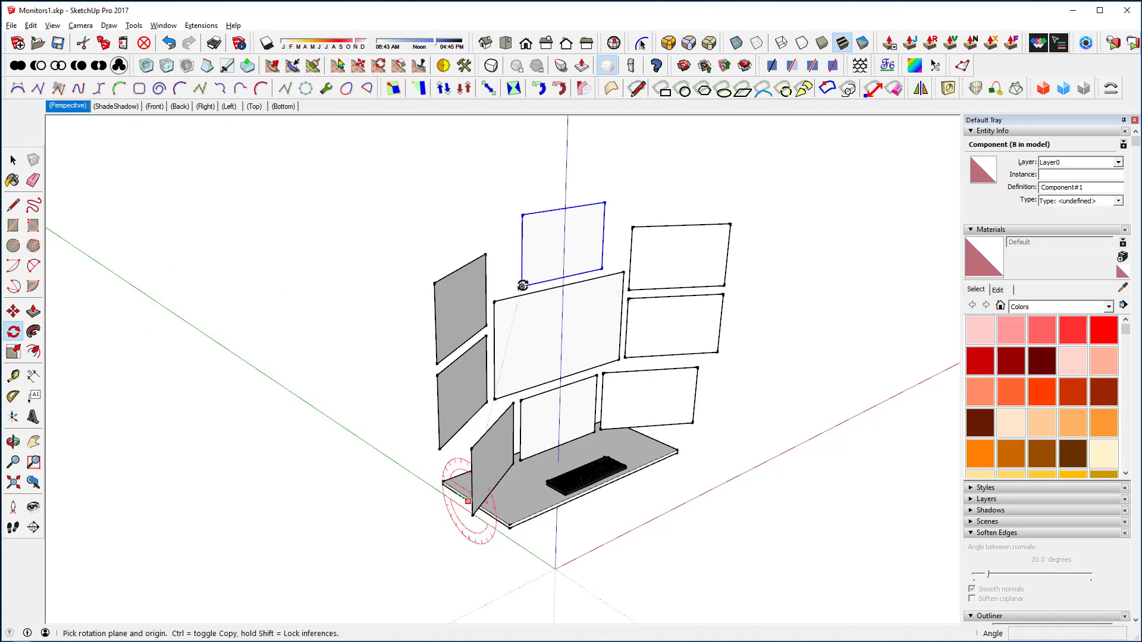
pyautogui.moveTo(733, 434)
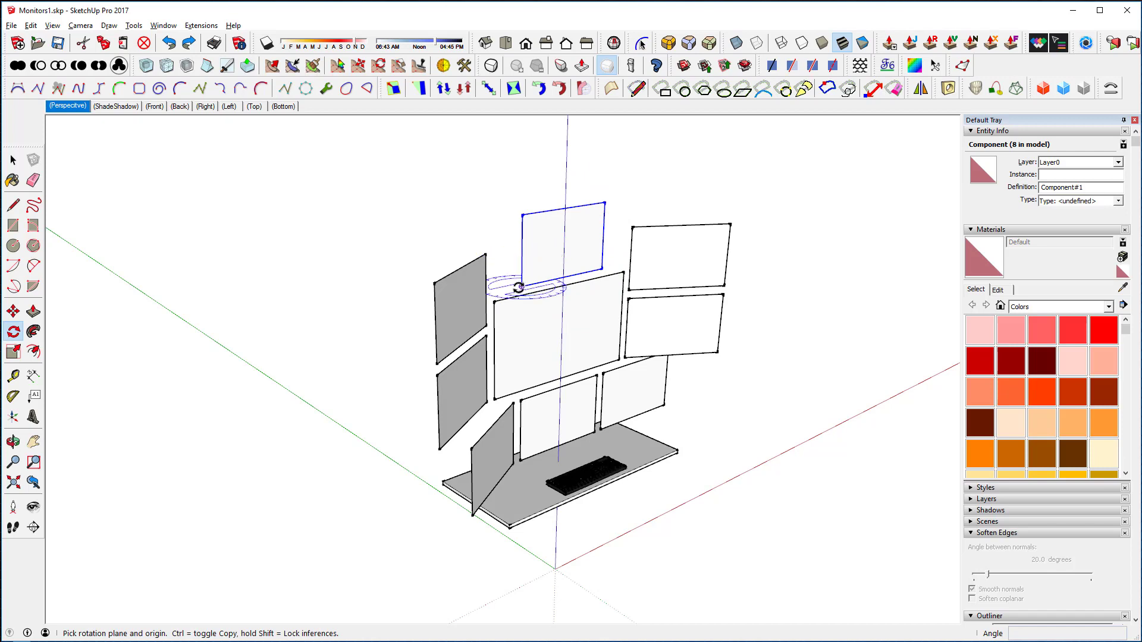
pyautogui.moveTo(518, 286)
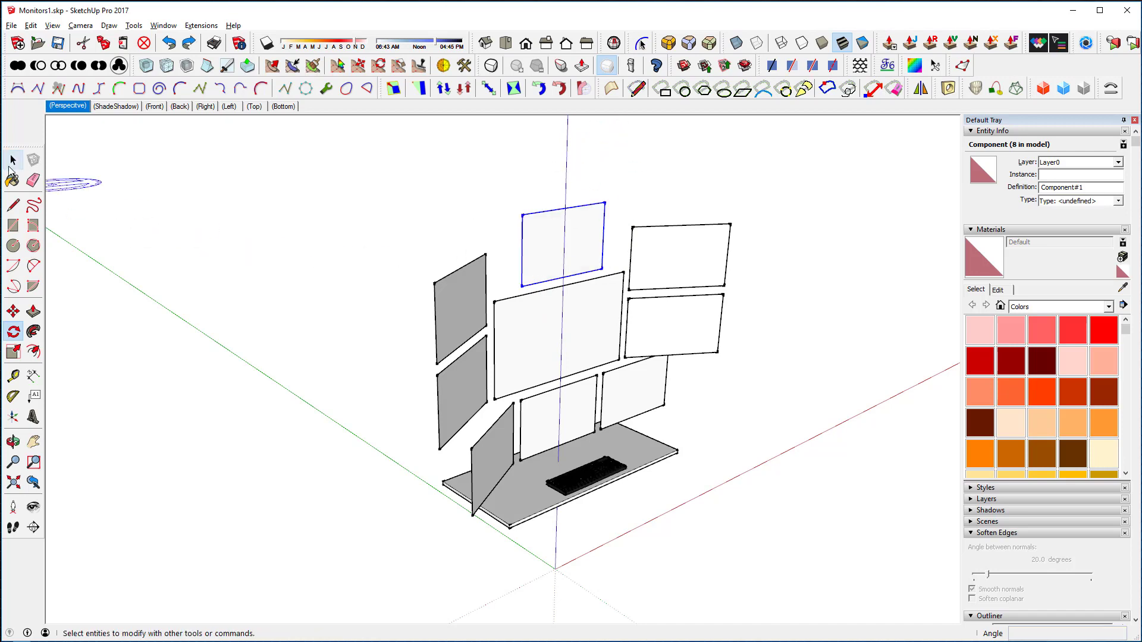
# Tilt the top monitor 30° down about its bottom edge, then return to Select.
pyautogui.click(13, 331)
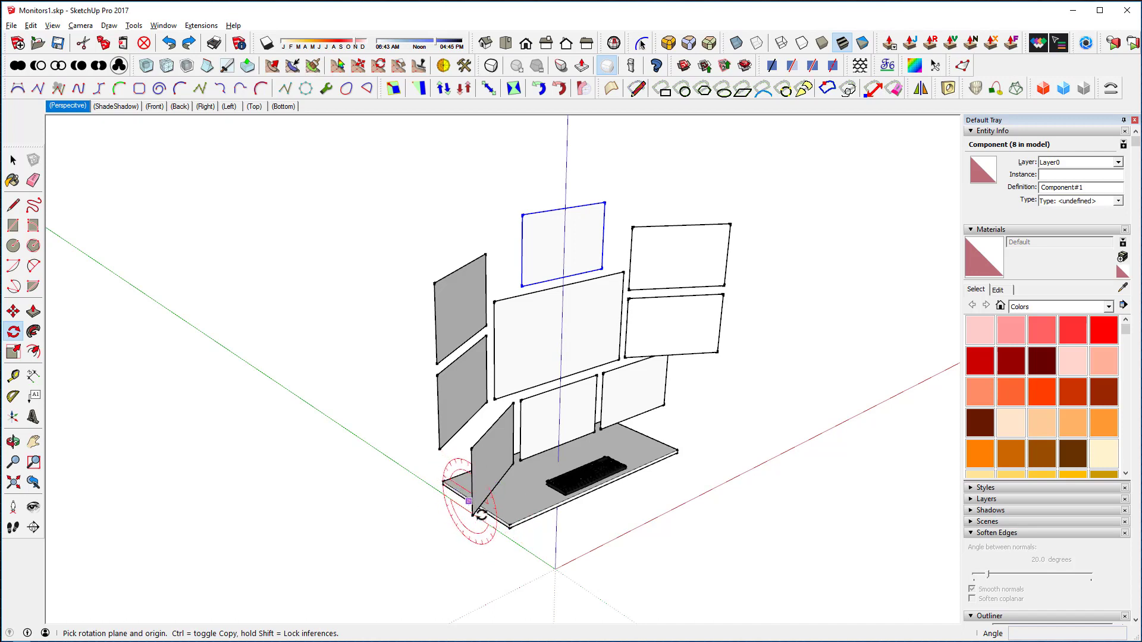
pyautogui.moveTo(508, 525)
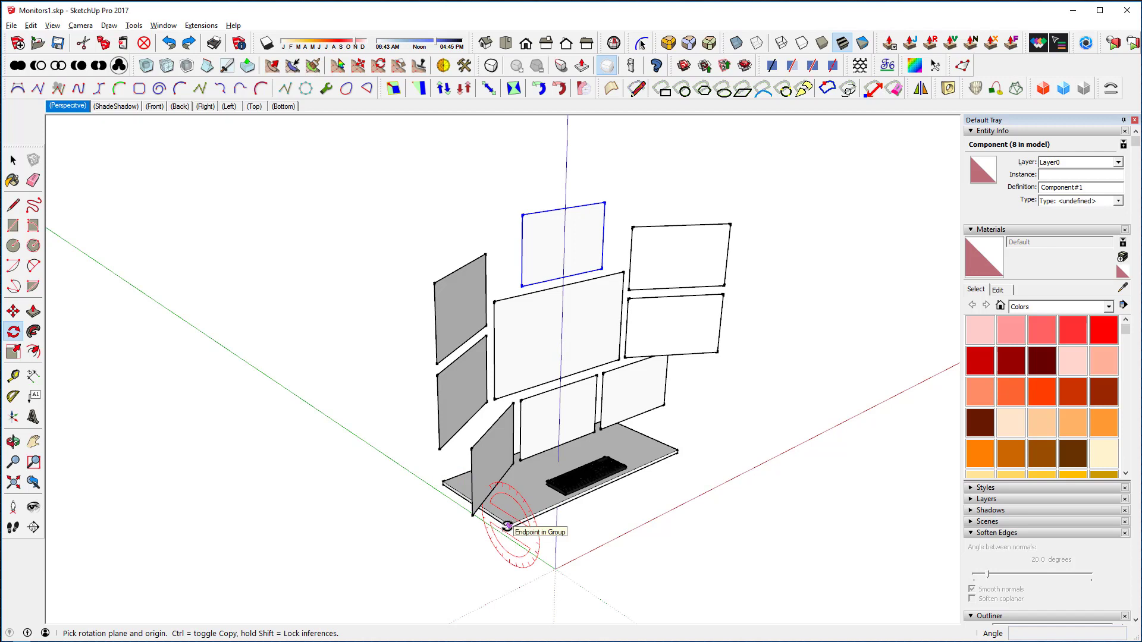
pyautogui.moveTo(535, 386)
pyautogui.write('30')
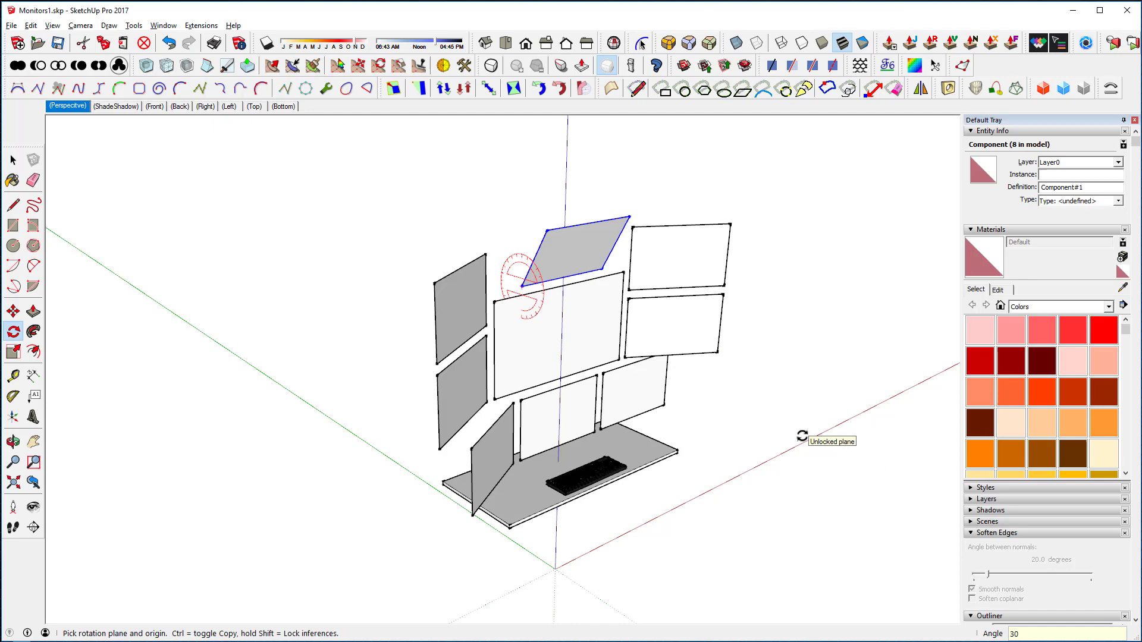
pyautogui.click(12, 160)
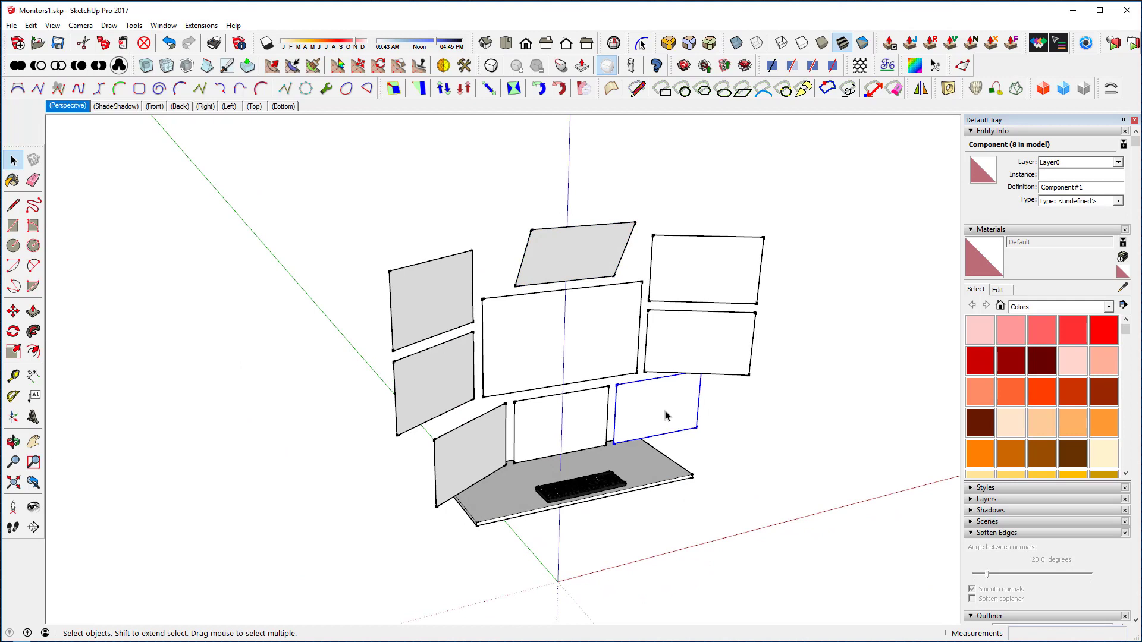
pyautogui.click(13, 331)
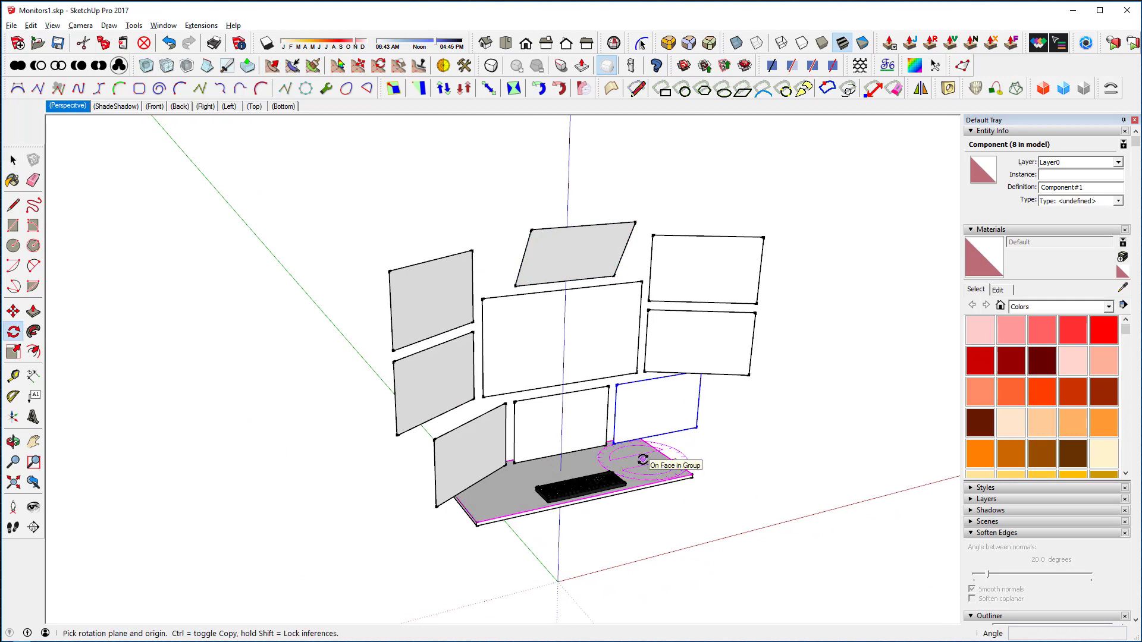
pyautogui.click(642, 455)
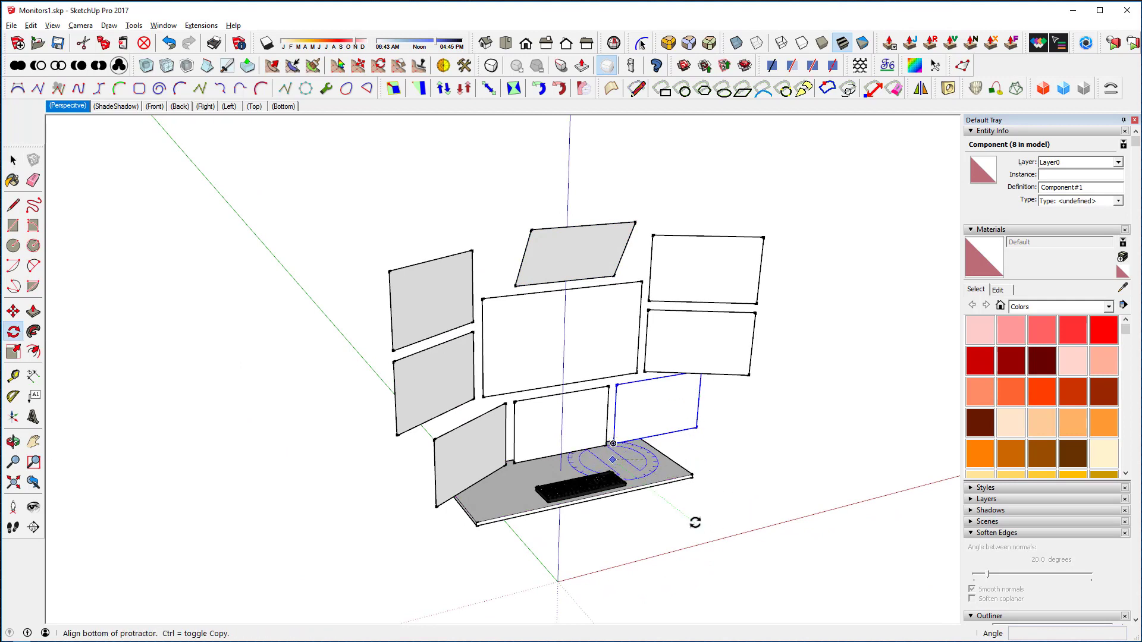
pyautogui.click(612, 443)
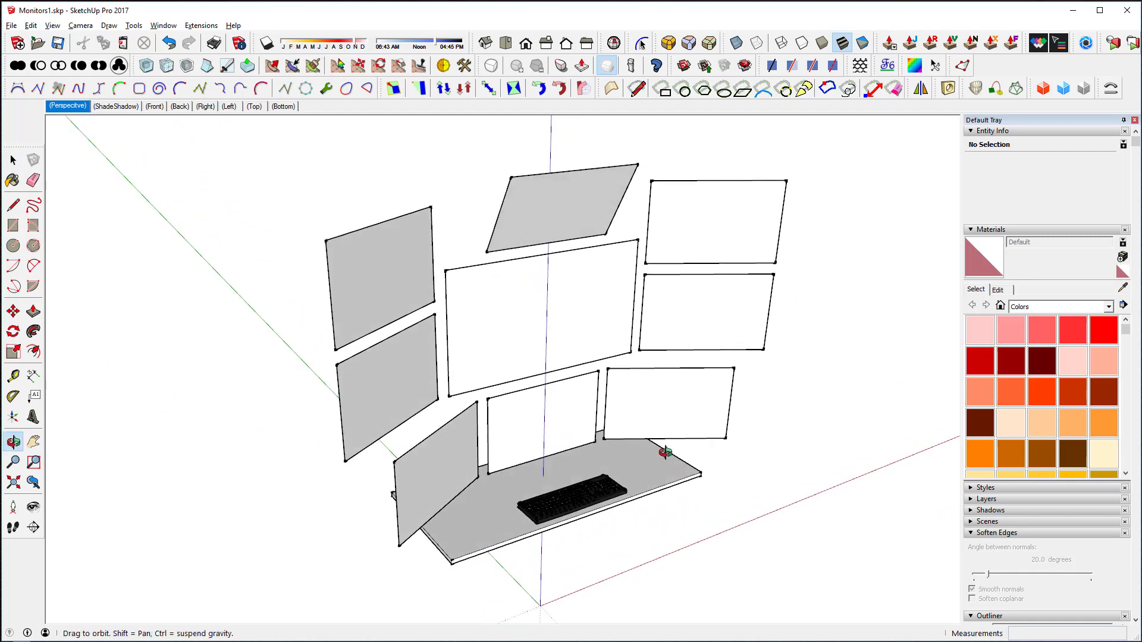
pyautogui.click(13, 159)
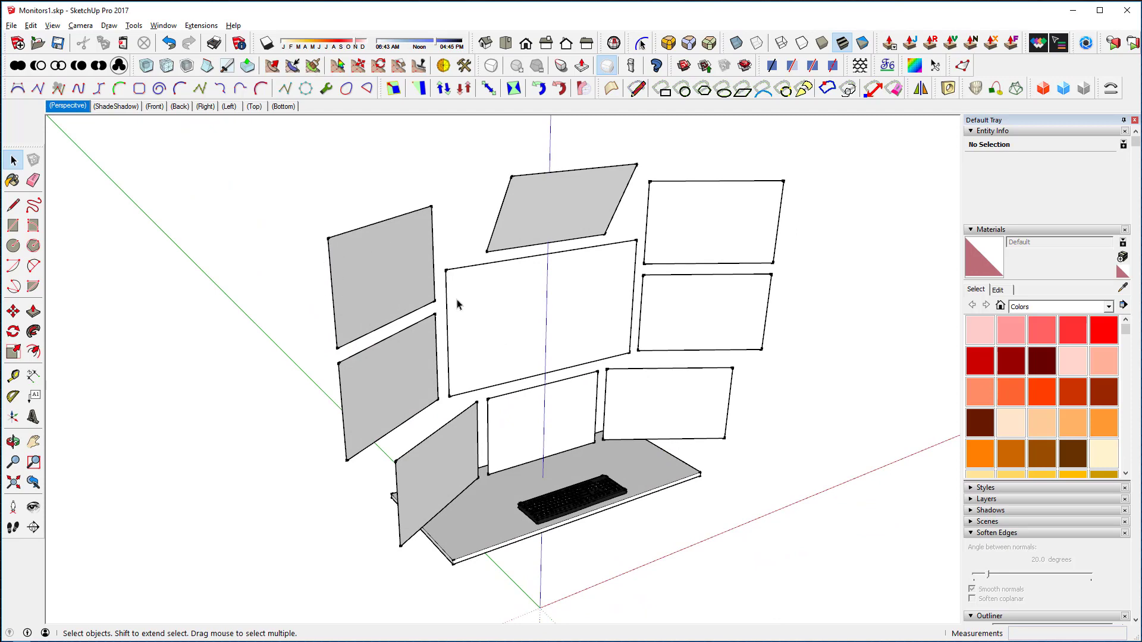
pyautogui.moveTo(785, 528)
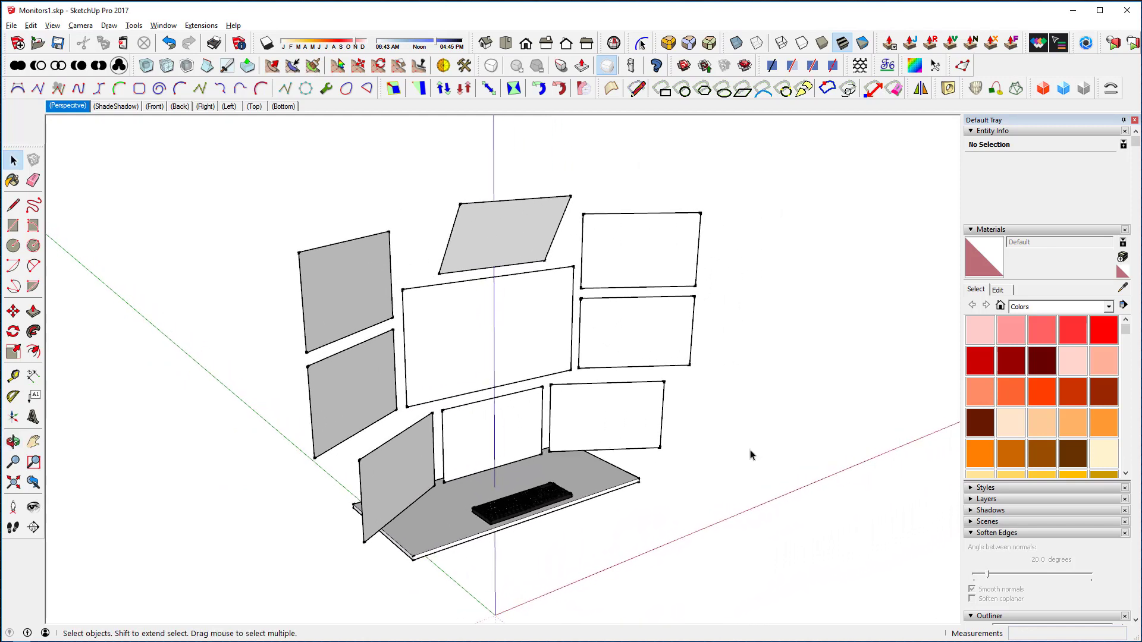
pyautogui.moveTo(752, 454)
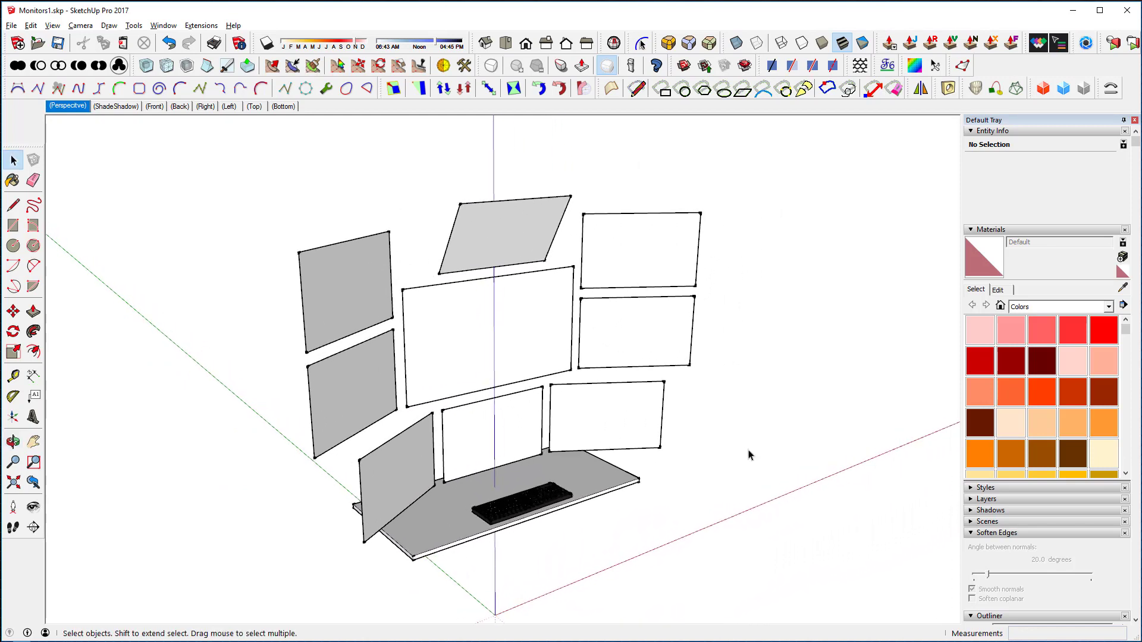